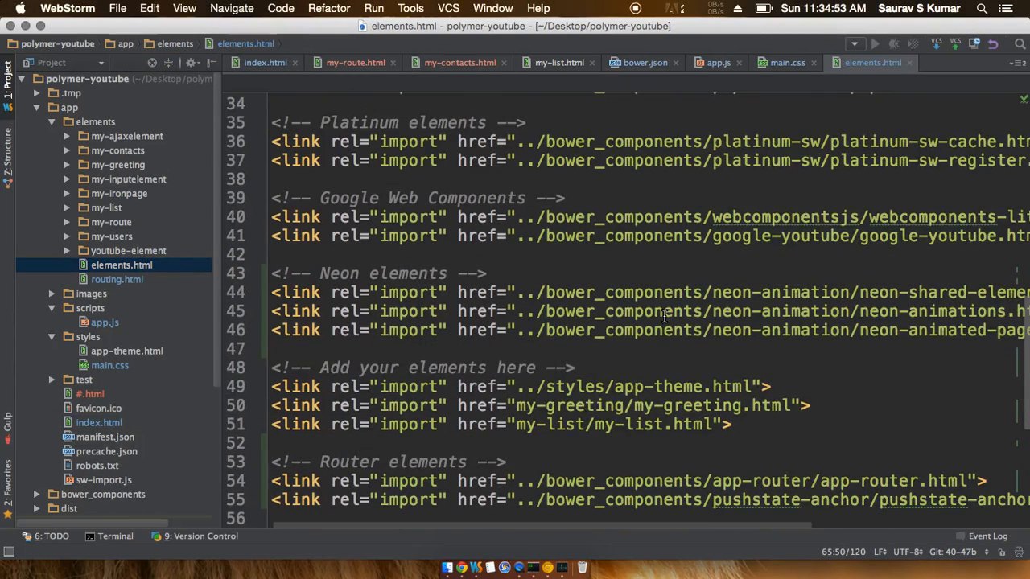
Review the router element imports and the commented my-users/my-contacts imports in elements.html
scroll(down, 3)
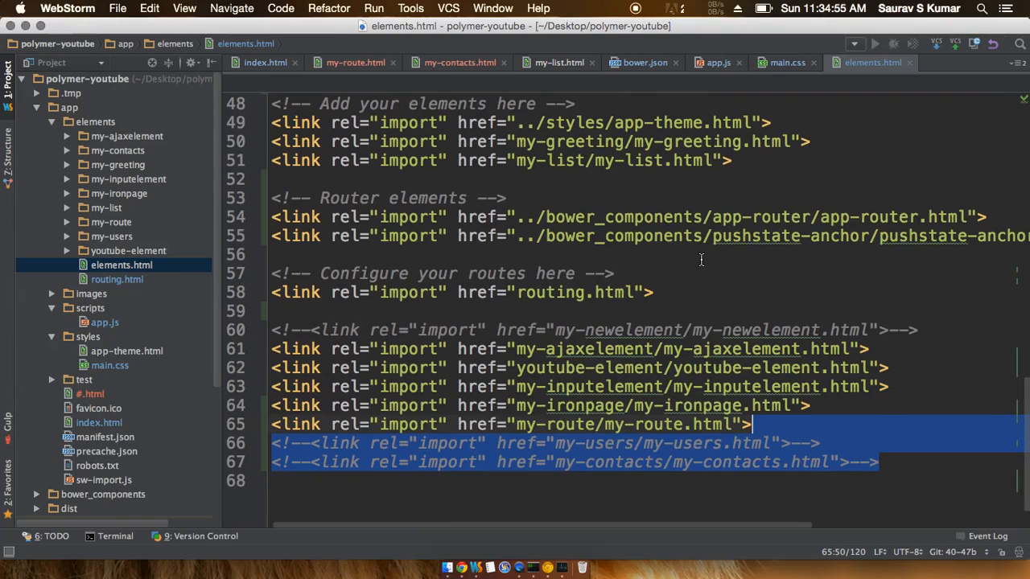
click(289, 254)
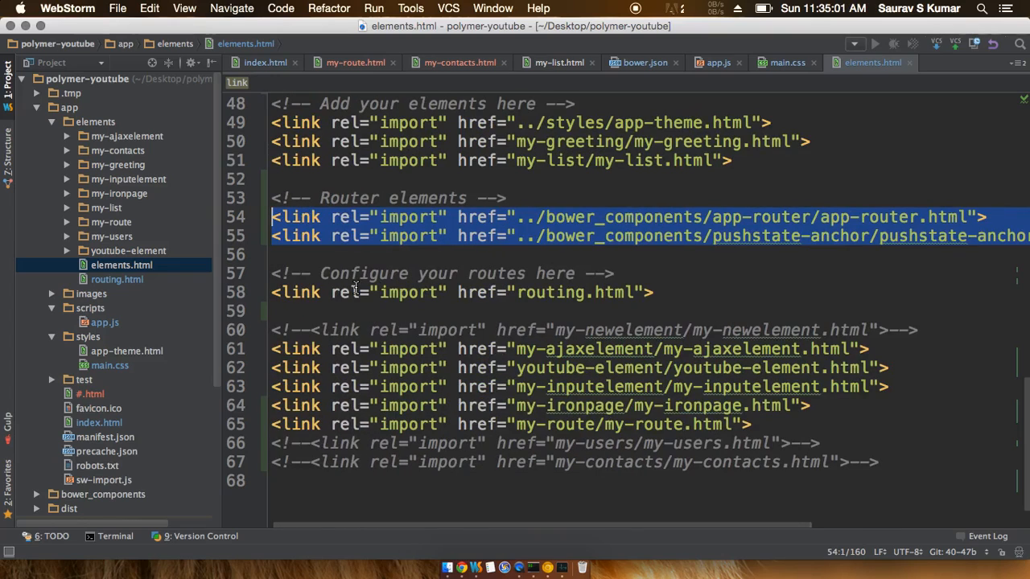
mouse_move(476, 325)
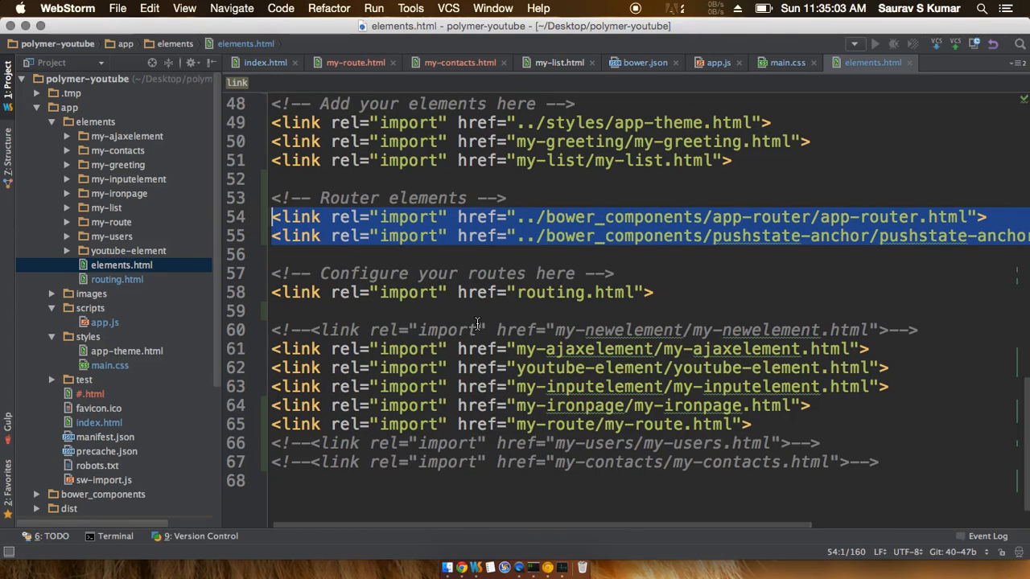
click(878, 461)
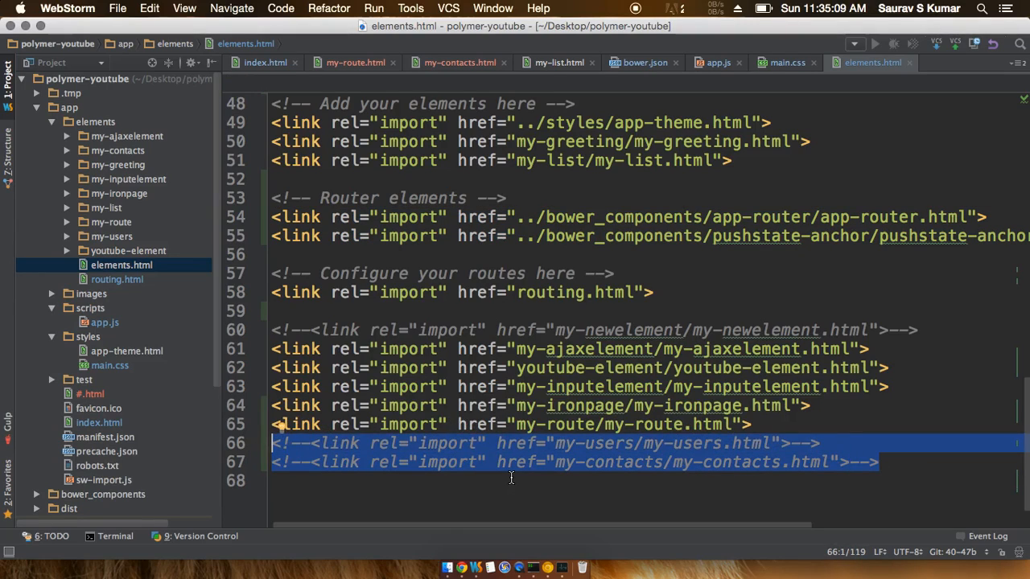
mouse_move(189, 412)
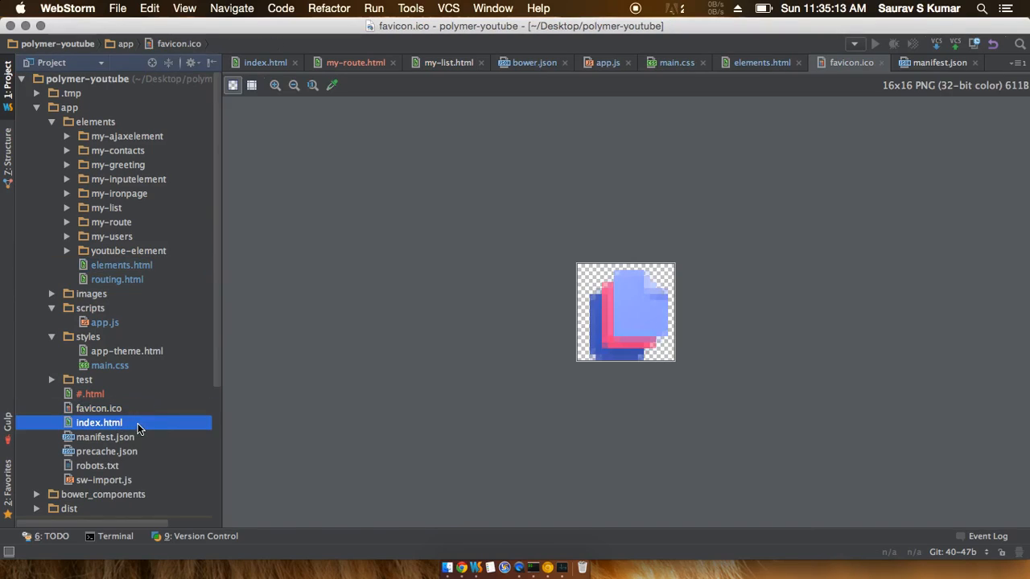
In index.html, add an empty <app-router></app-router> element inside the dom-bind template
double_click(99, 422)
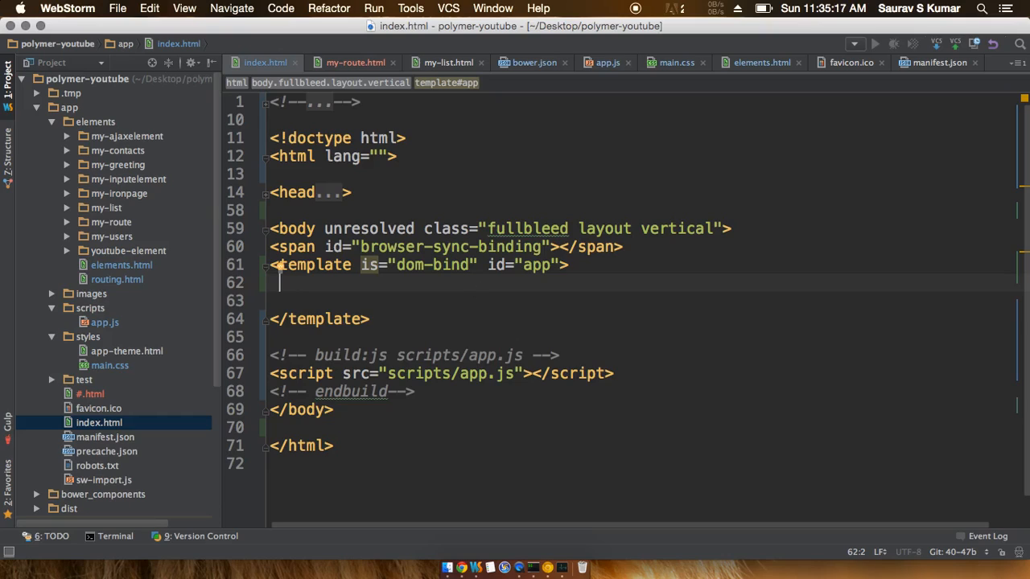
text(<app-r)
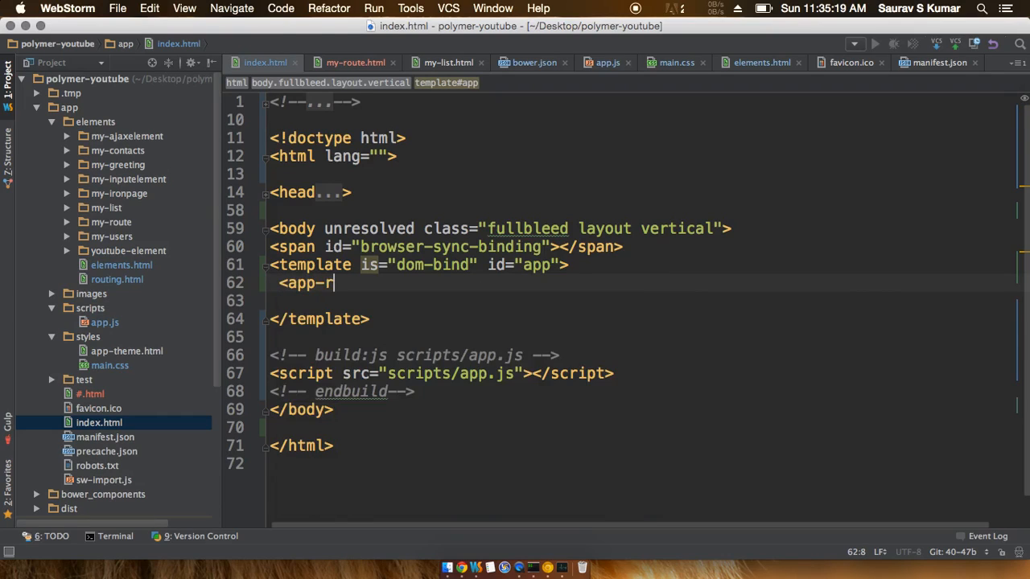
text(outer)
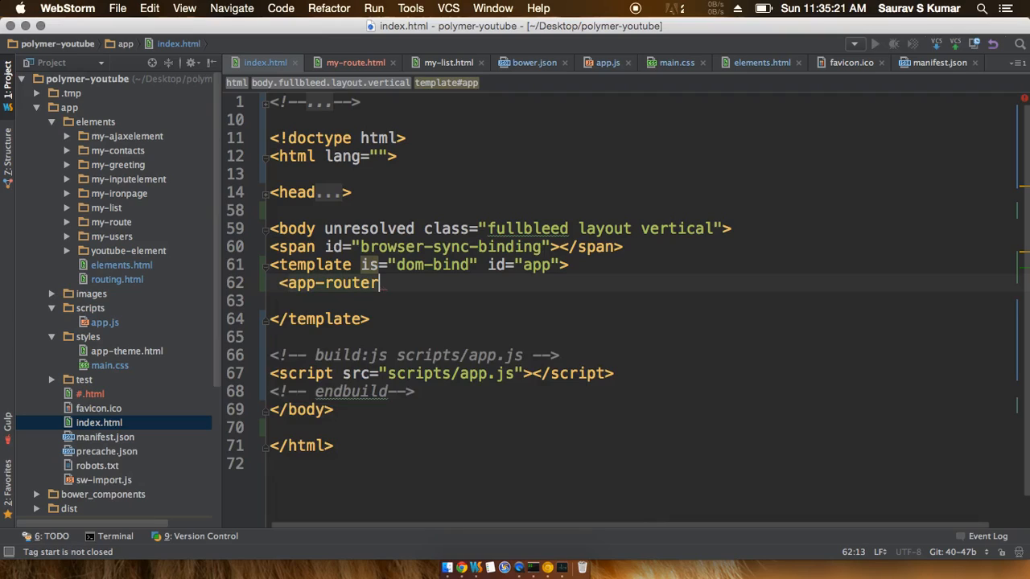
text(>)
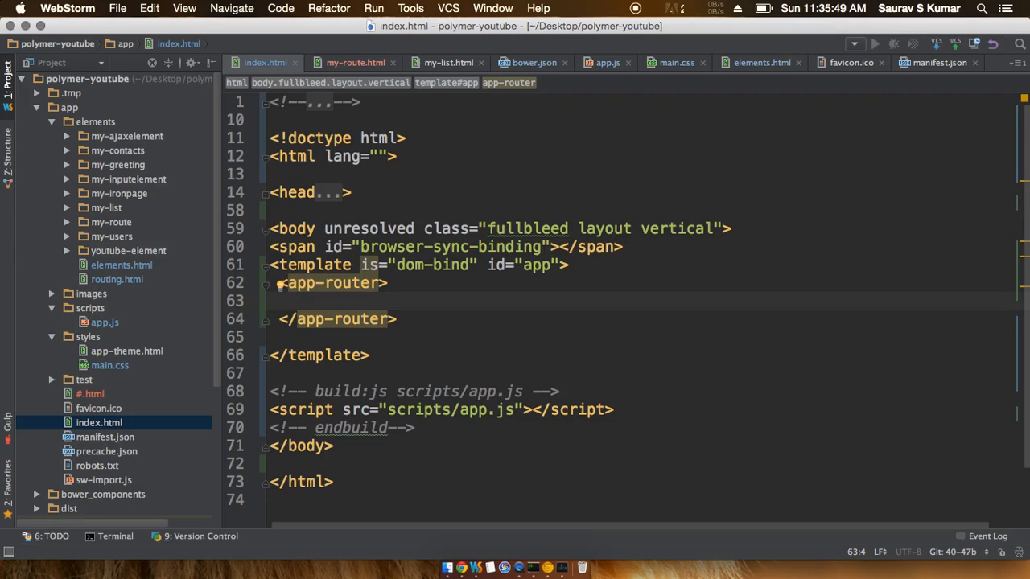
Add an app-route element with path="/contacts" inside the app-router
text(<app)
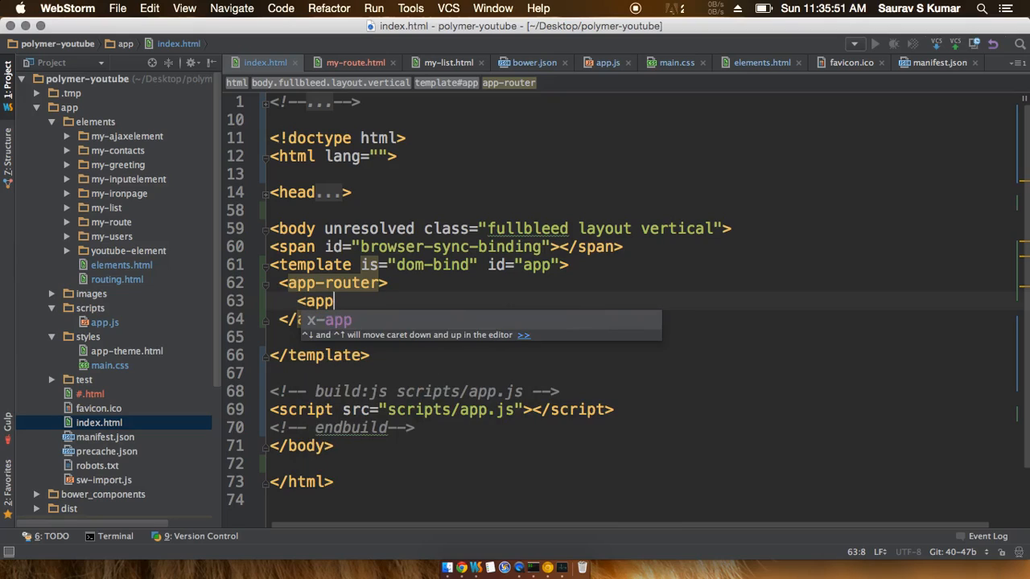
text(-route pa)
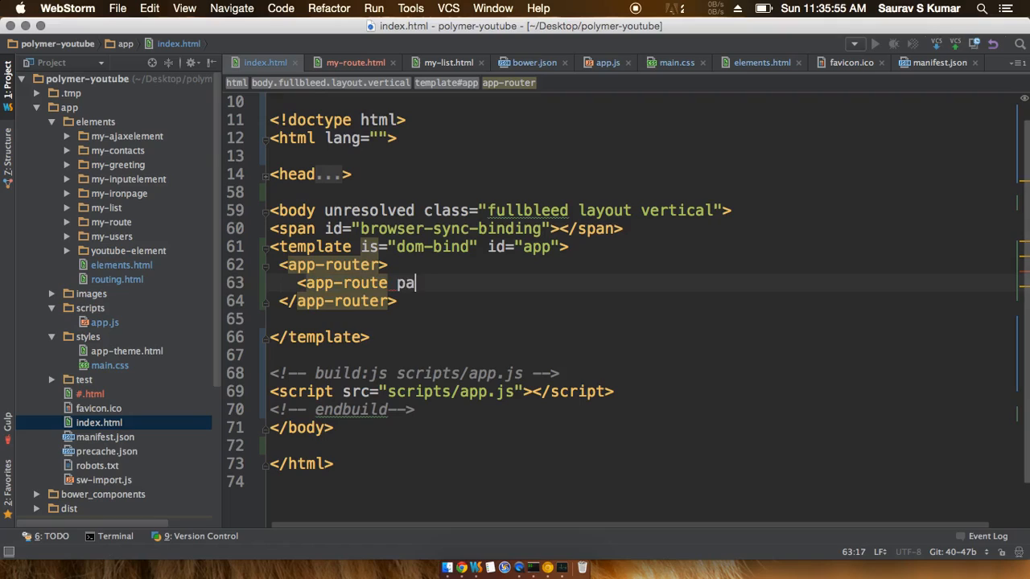
text(th="")
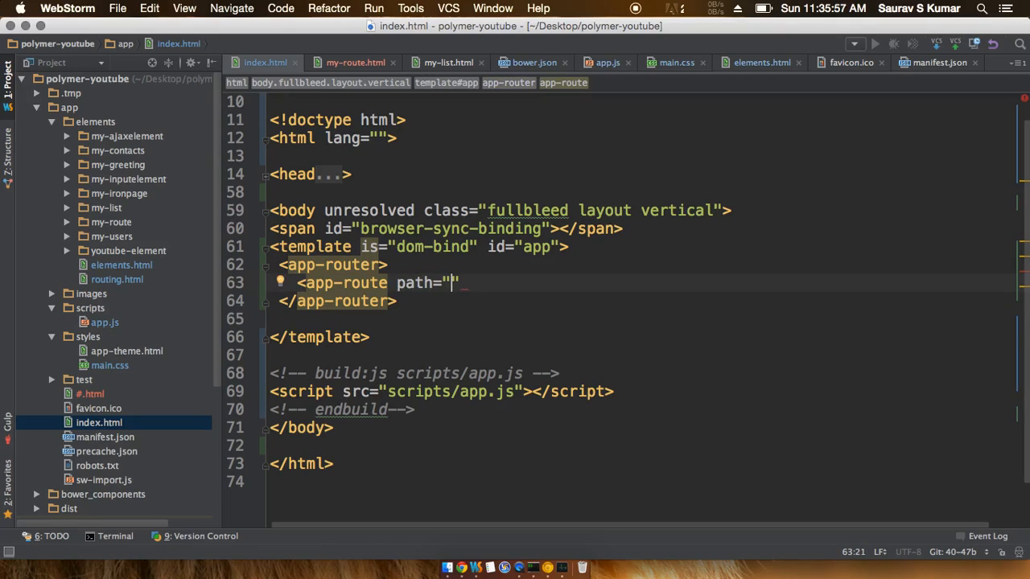
text(/cont)
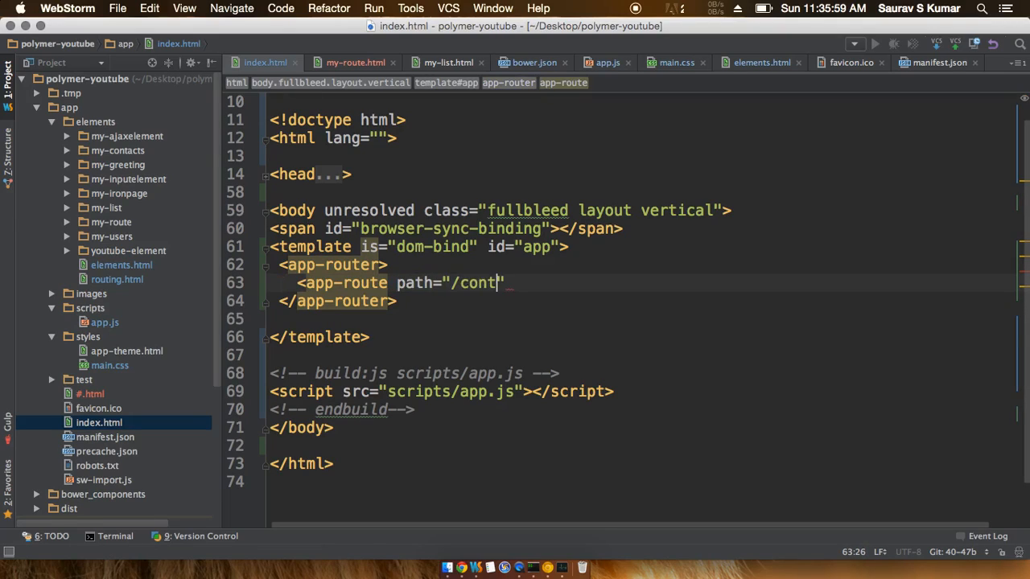
text(acts")
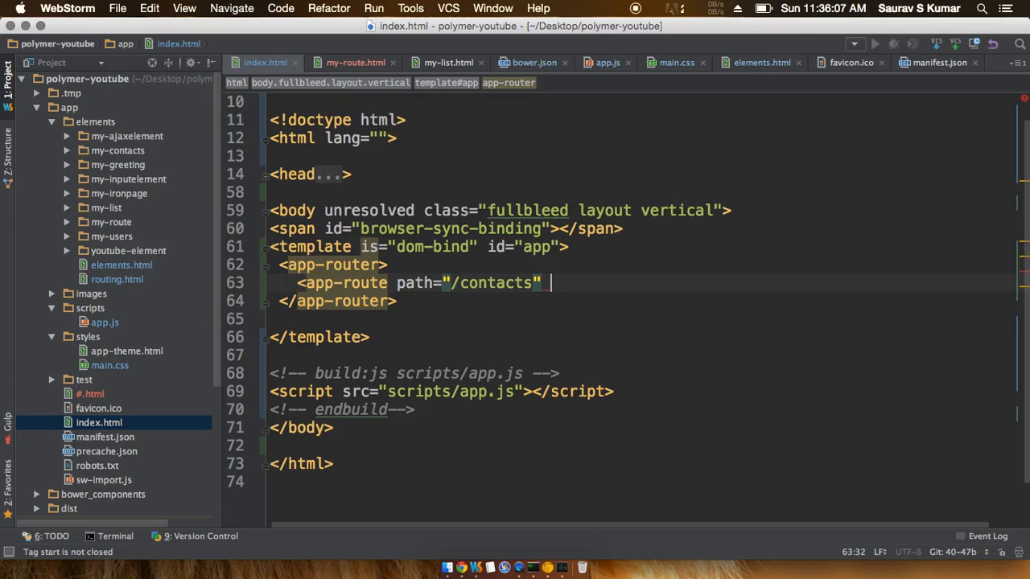
Give the /contacts route import="/element/my-contacts/my-contacts.html"
text(impor)
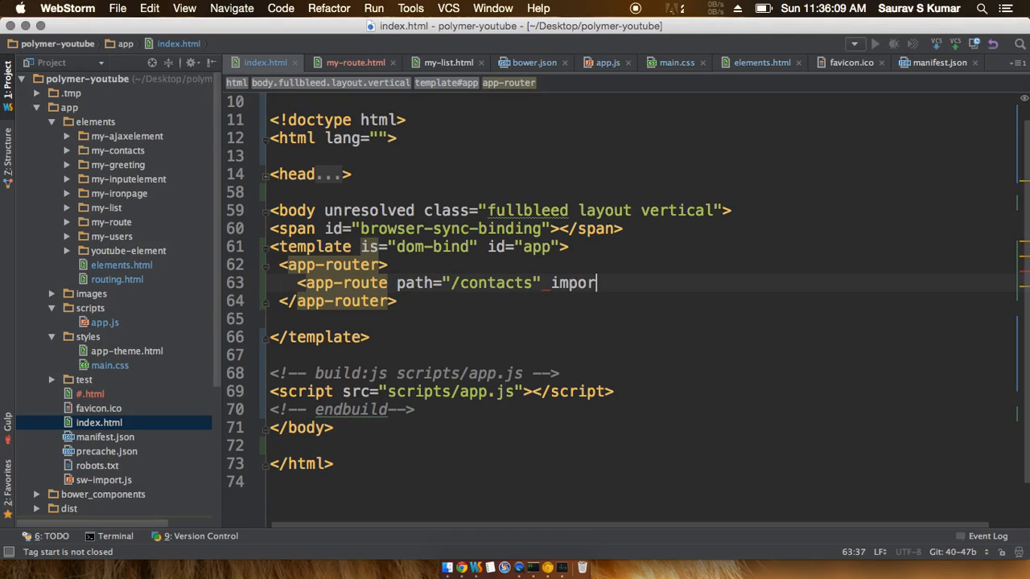
text(t="")
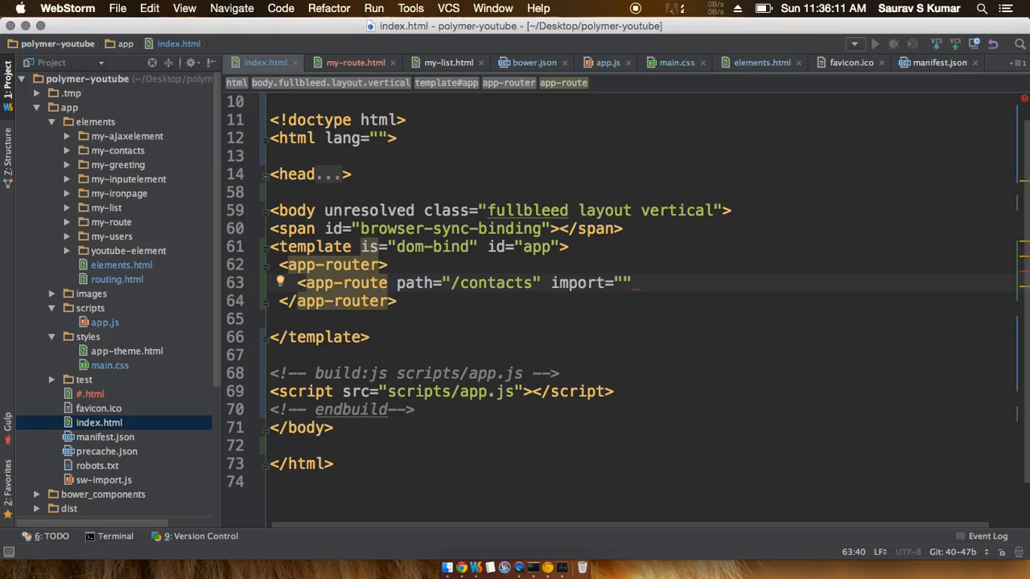
text(/ele)
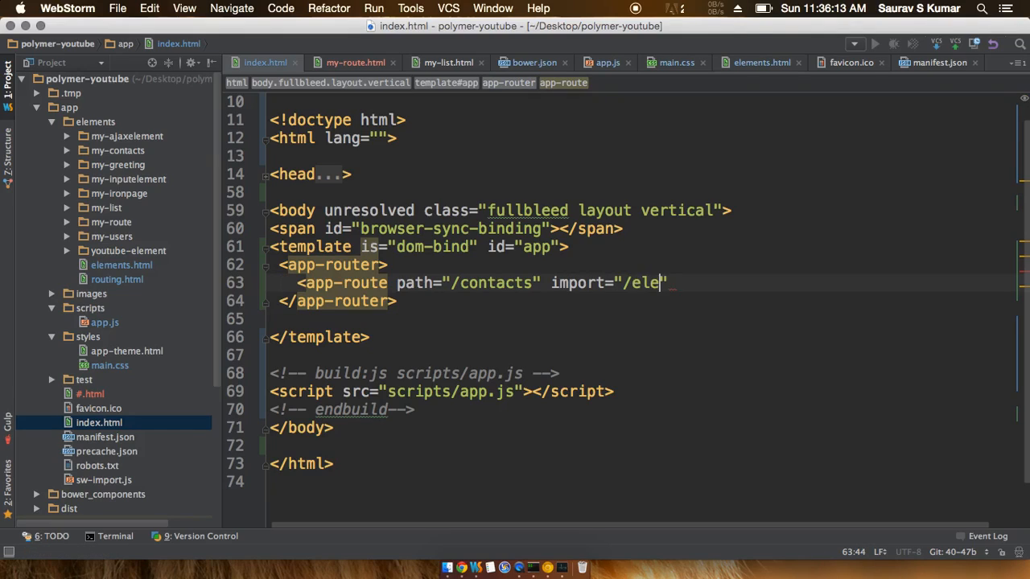
text(ment/)
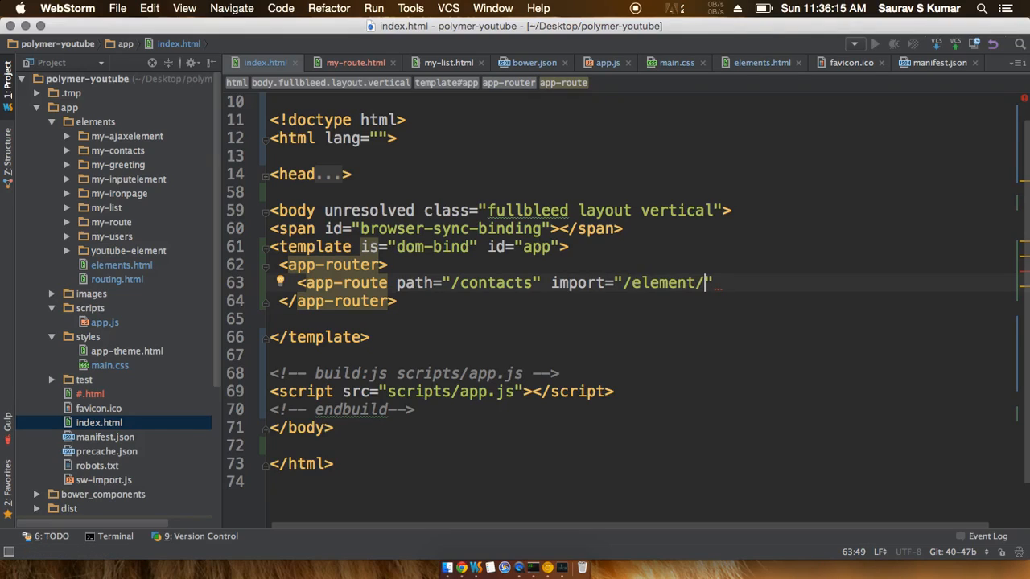
mouse_move(138, 228)
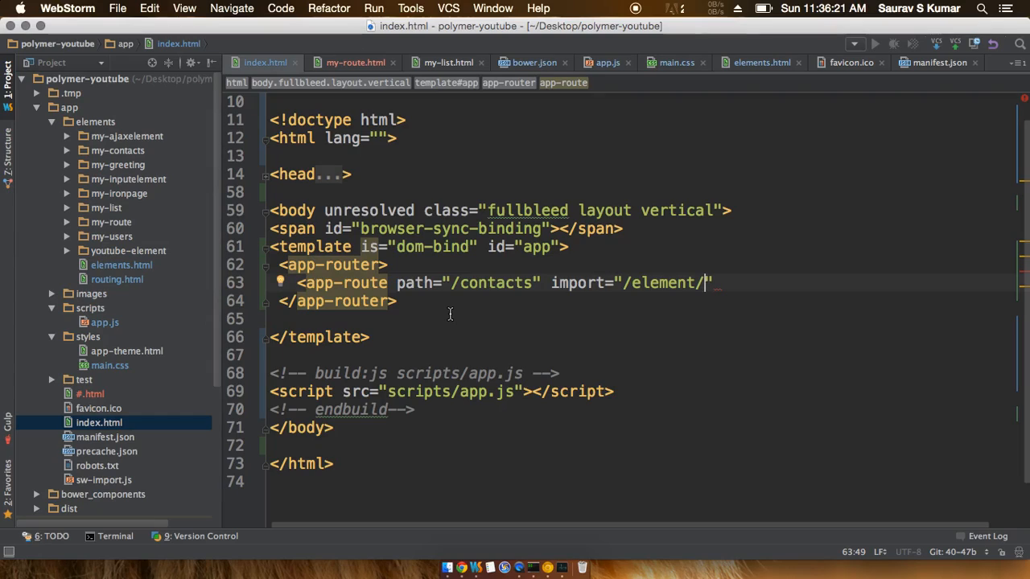
text(my-c)
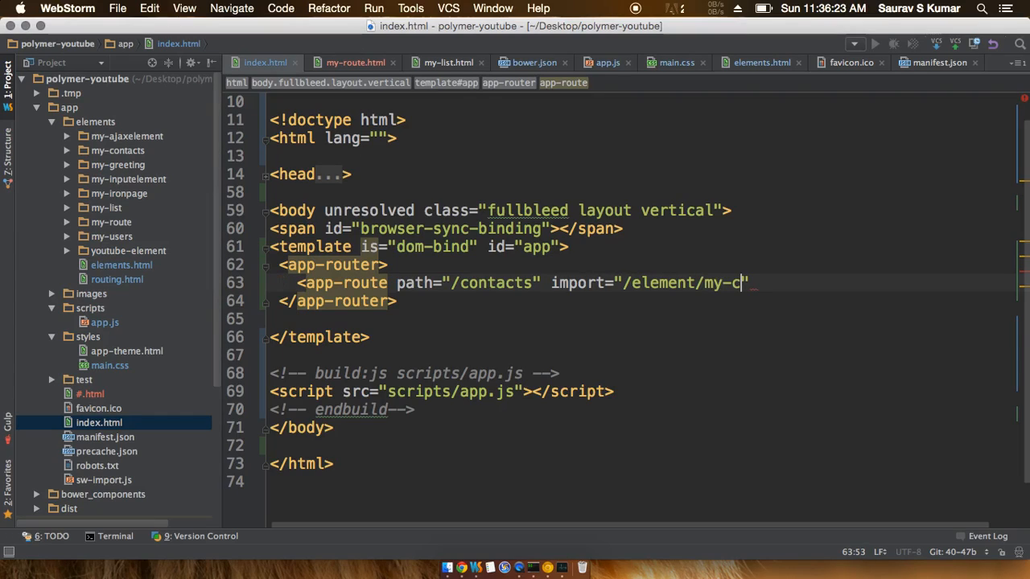
key(backspace)
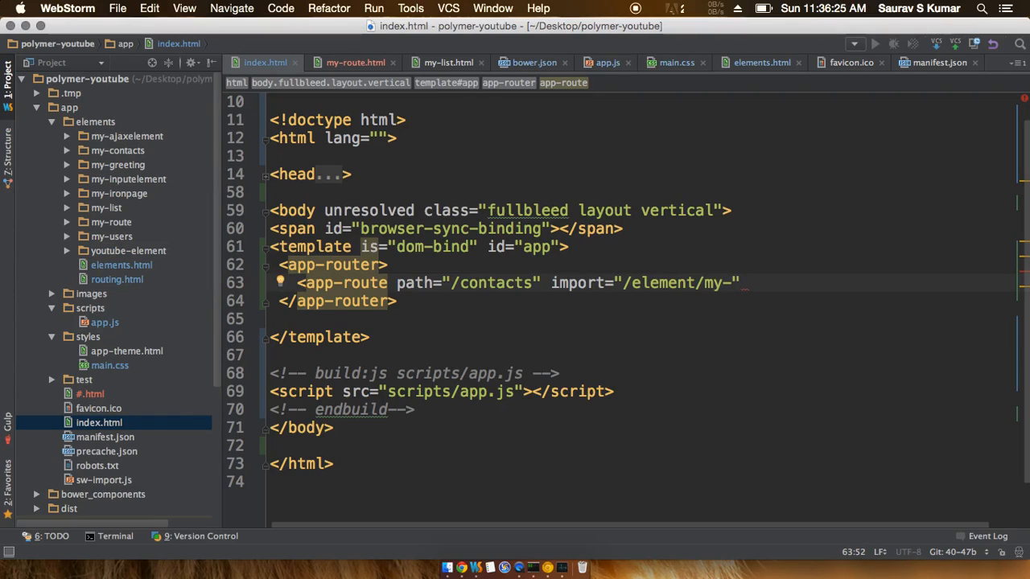
text(contacts/m)
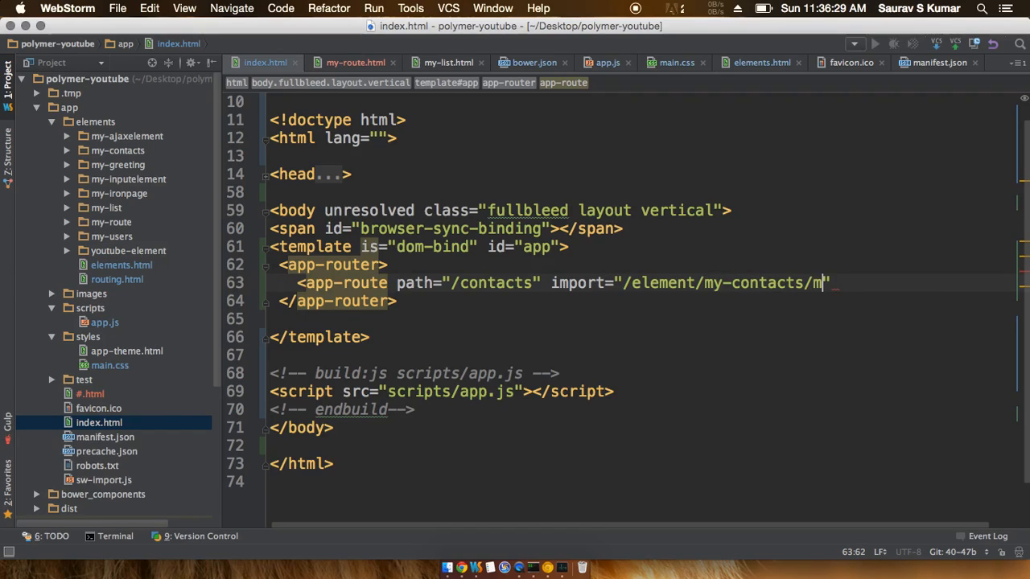
text(y-cont)
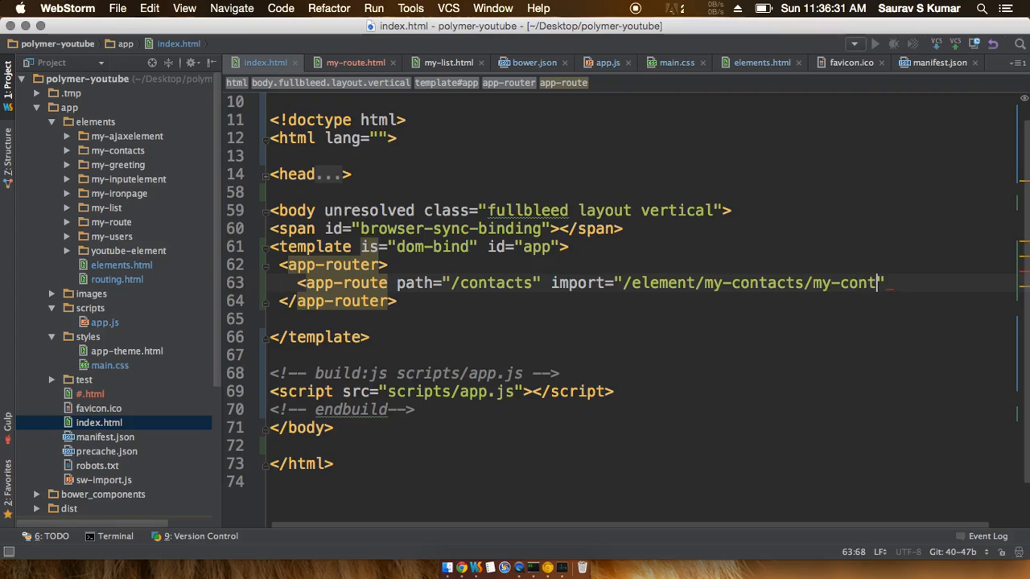
text(acts.html)
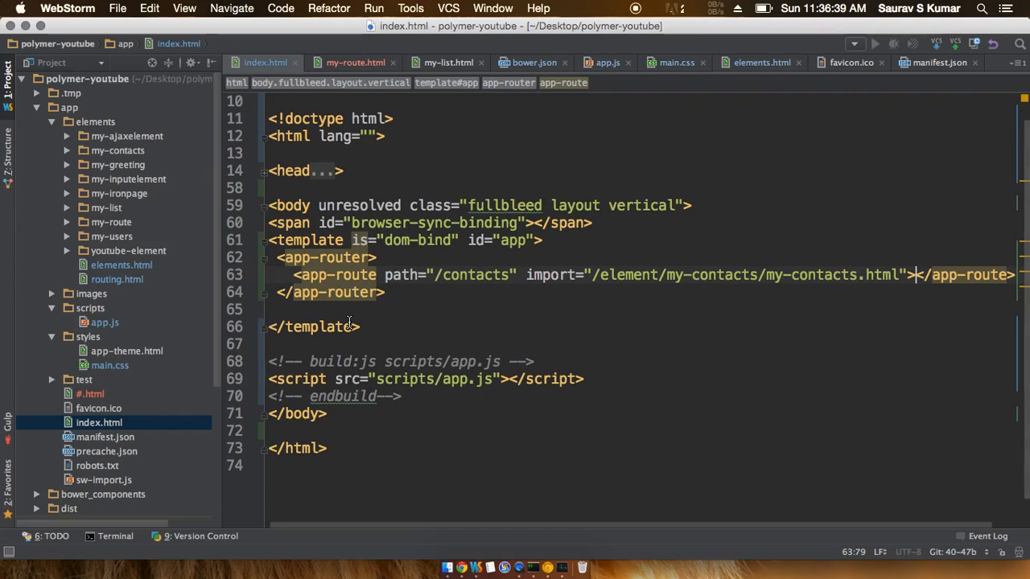
mouse_move(360, 274)
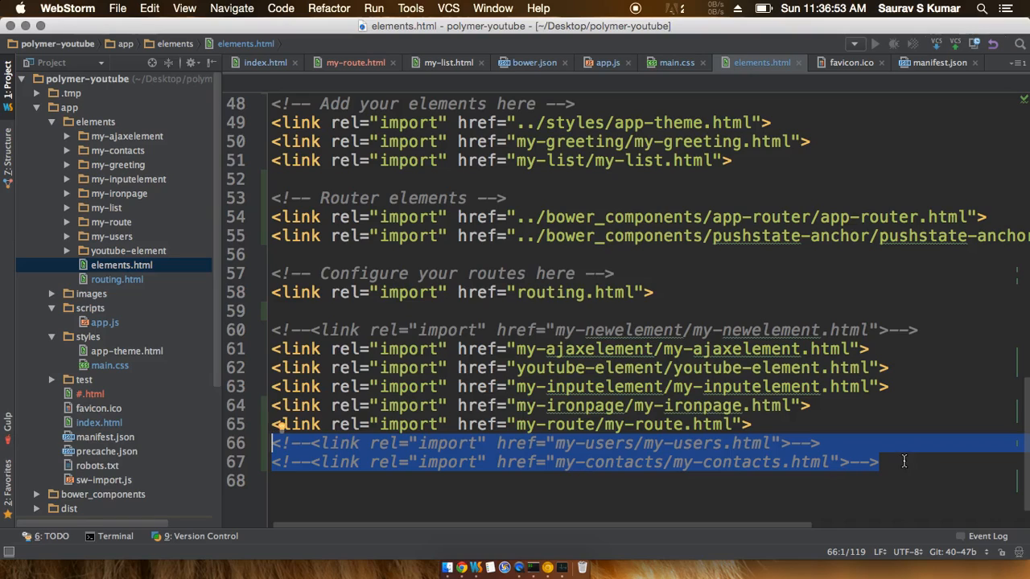
Return to index.html and select the "/contacts" path value of the app-route
click(100, 422)
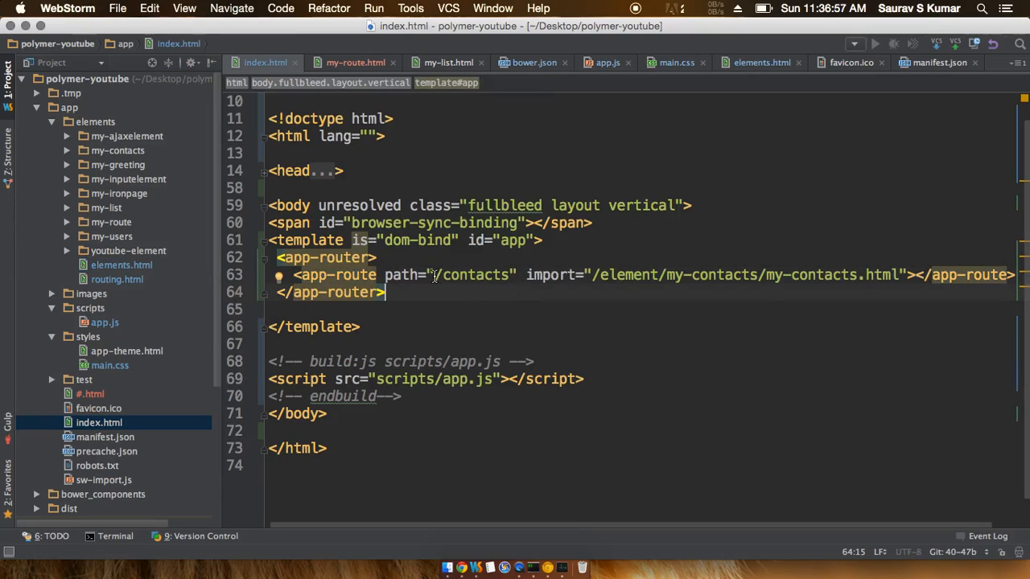
double_click(470, 275)
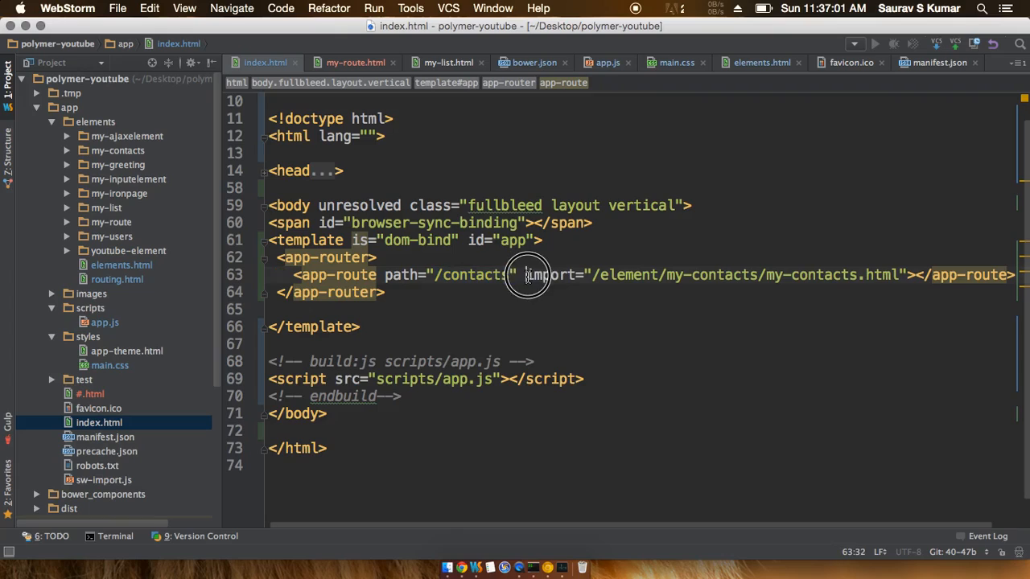
drag(528, 273, 920, 274)
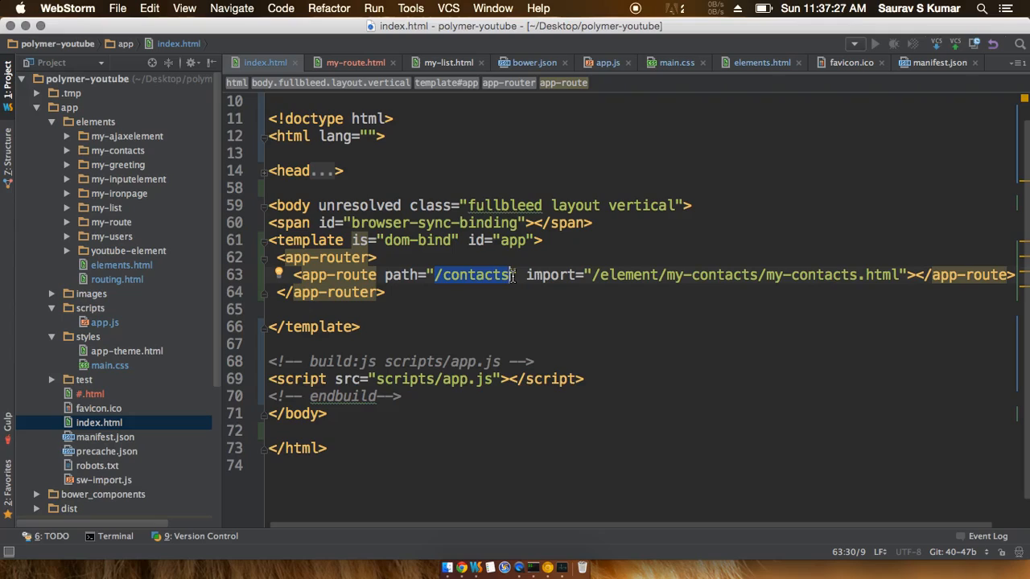
Add a second app-route with path "/users" importing /element/my-users/my-users.html
text(contacts/my-contacts.html"></app-route>)
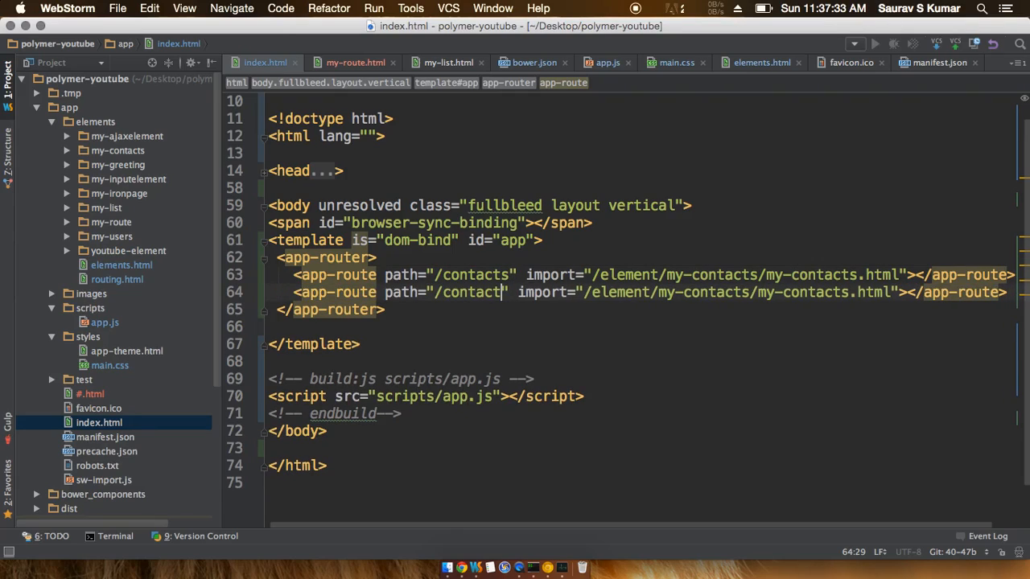
text(users)
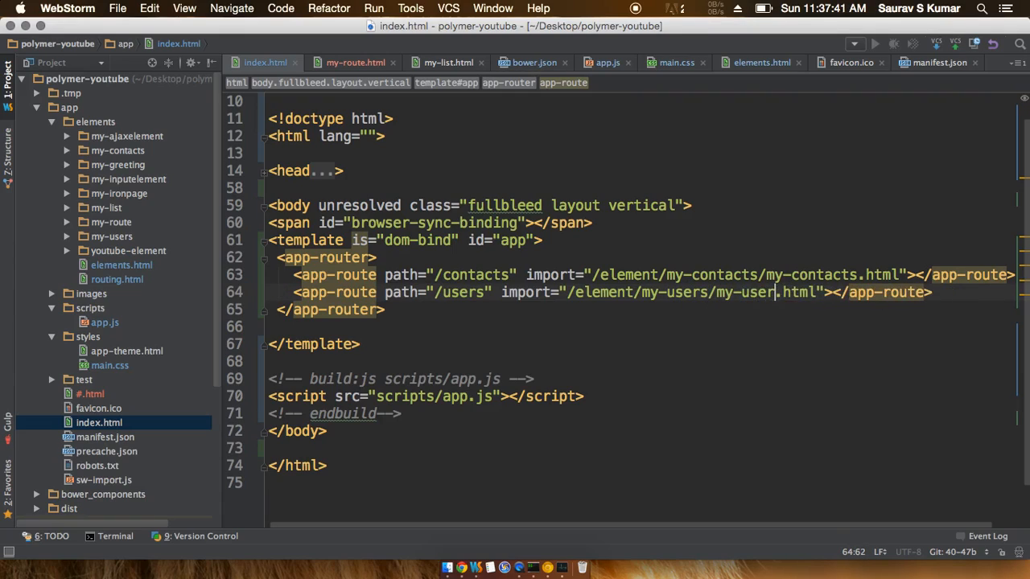
text(s)
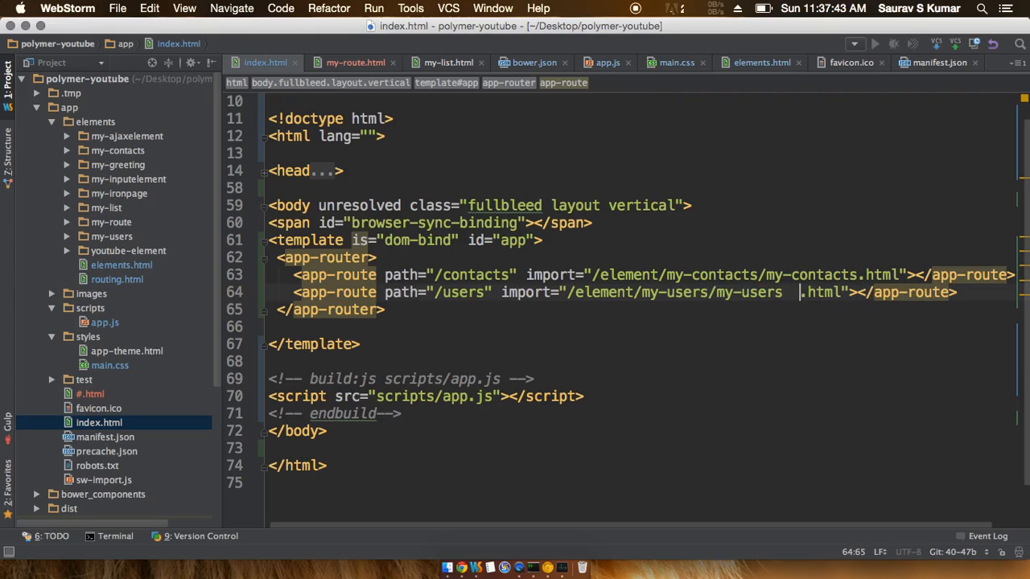
key(backspace)
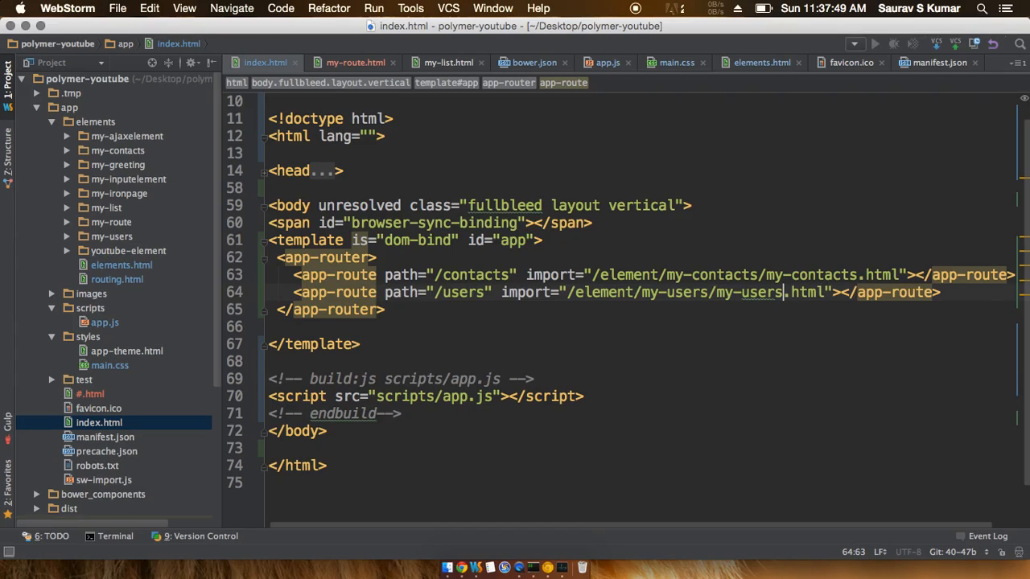
click(460, 568)
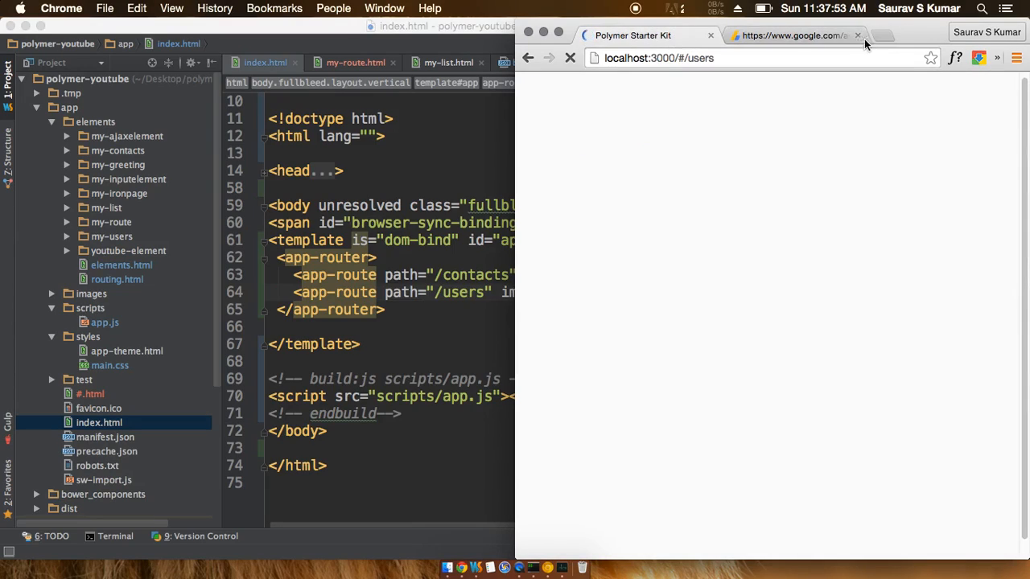
Load localhost:3000/#/users in Chrome and inspect the 404 errors for my-users.html in the console
click(856, 35)
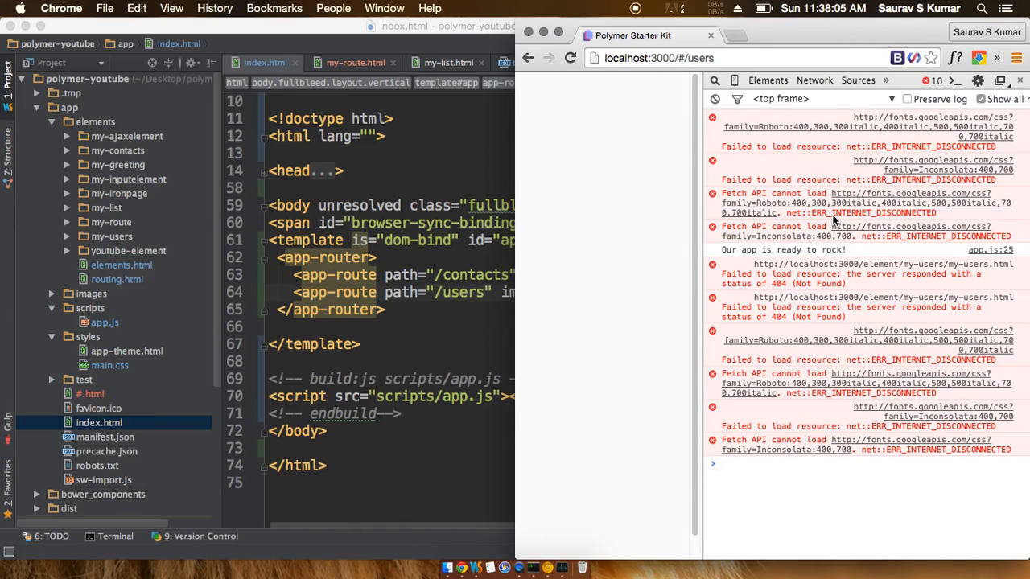
mouse_move(447, 259)
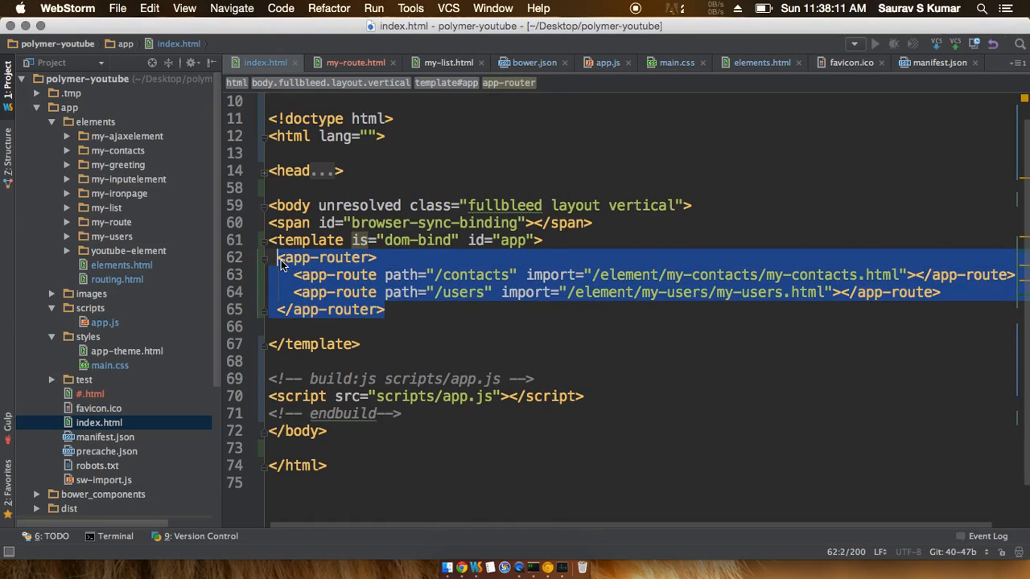
Back in WebStorm's index.html, clear the selection on the app-router block
click(550, 240)
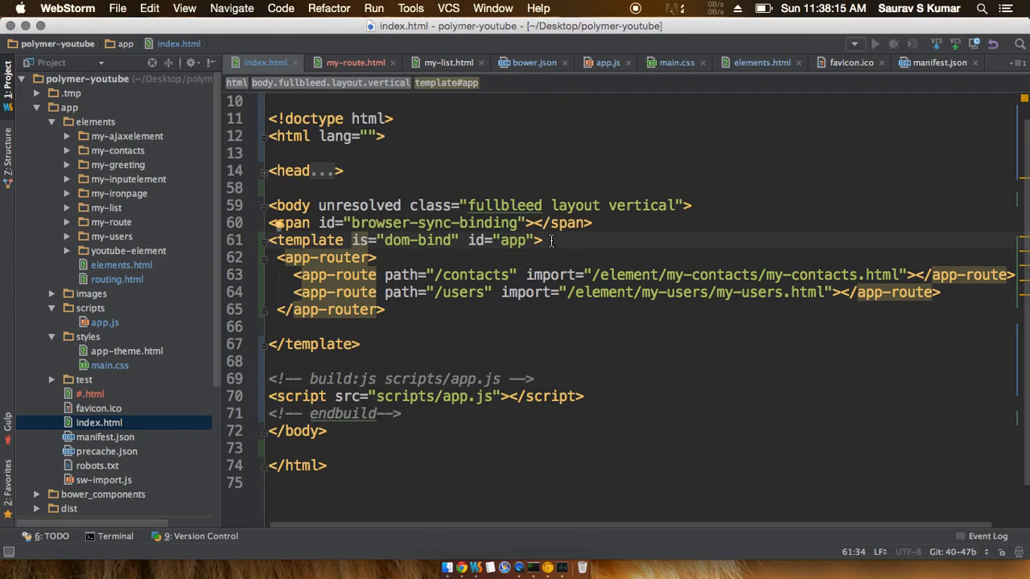
mouse_move(674, 55)
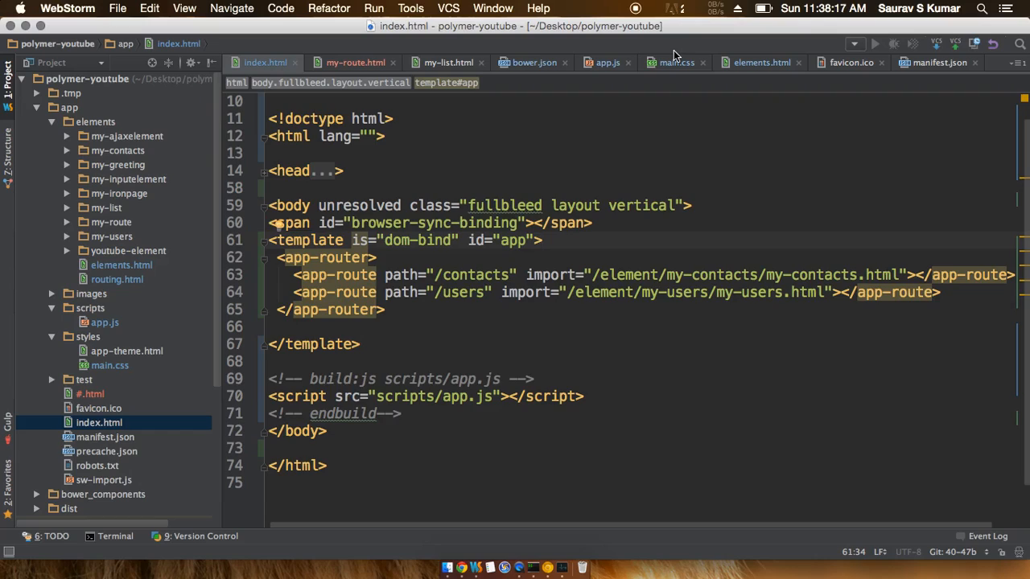